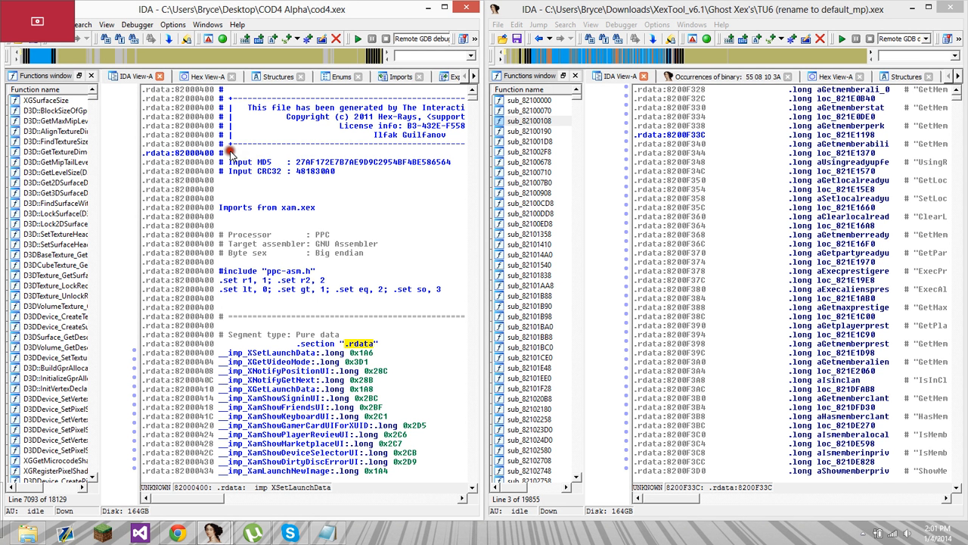
{"action": "mouse_move", "coordinate": [263, 169]}
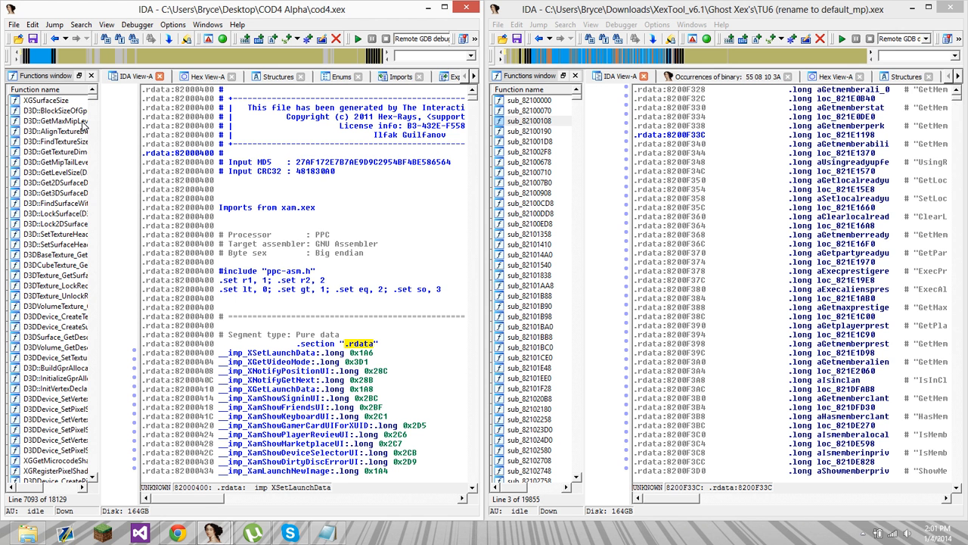
- Load default_mp.pdb into the COD4 Alpha database via File > Load file > PDB file
{"action": "left_click", "coordinate": [149, 152]}
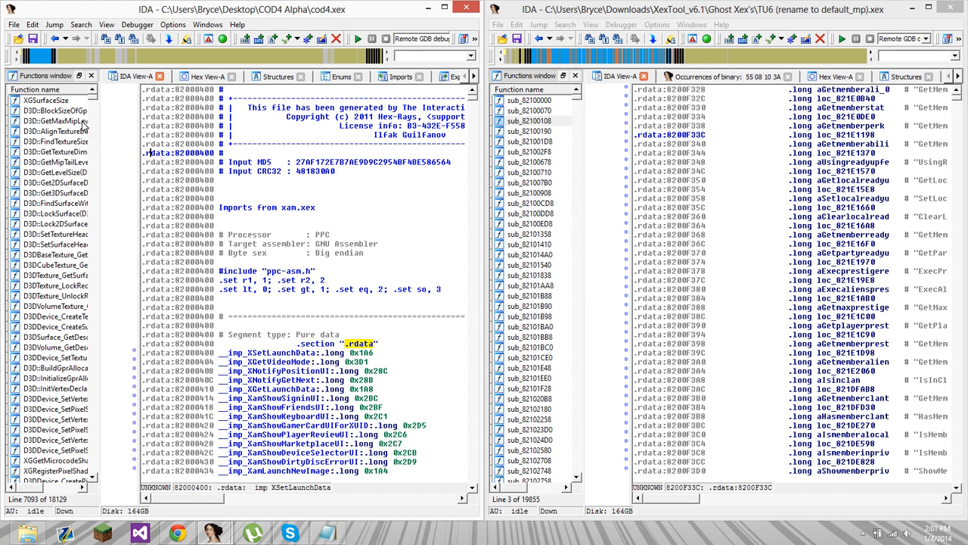
{"action": "mouse_move", "coordinate": [82, 126]}
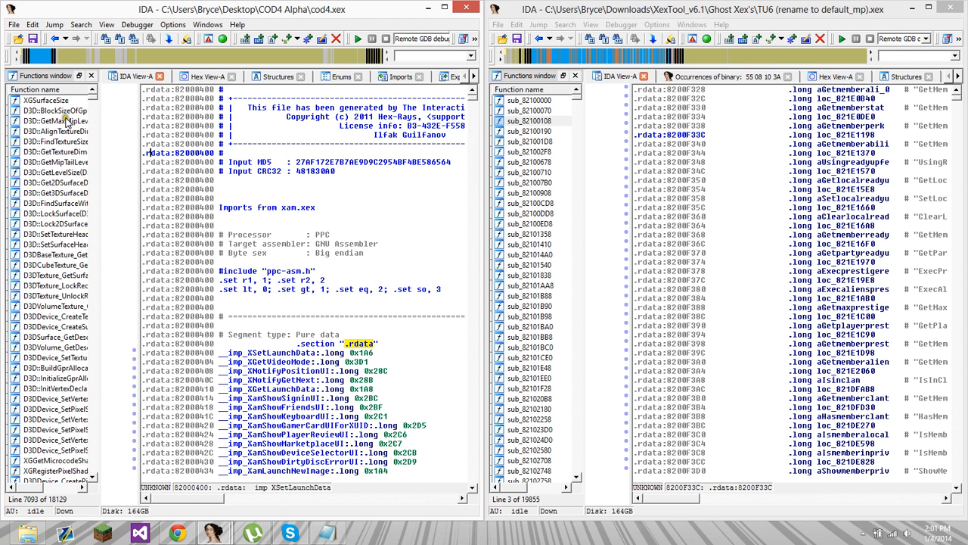
{"action": "left_click", "coordinate": [53, 172]}
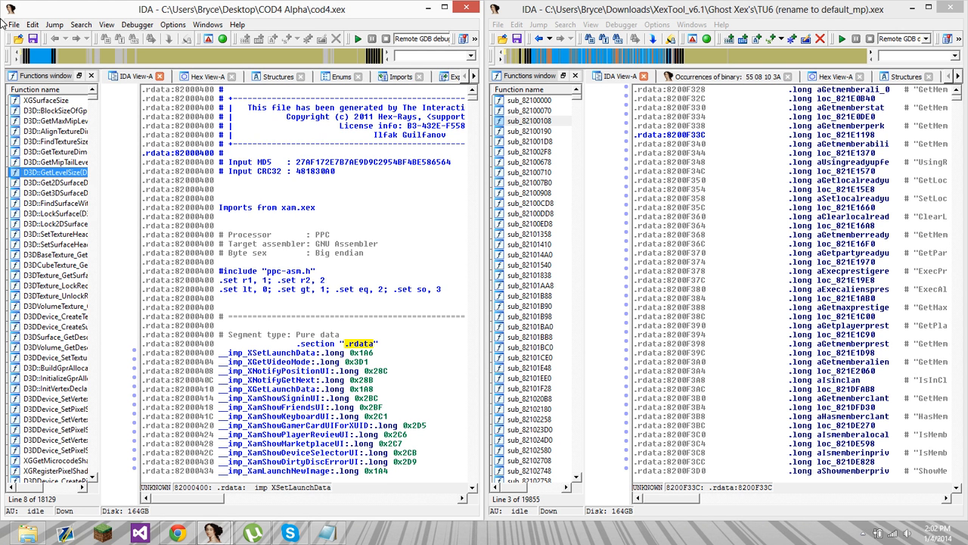
{"action": "left_click", "coordinate": [12, 24]}
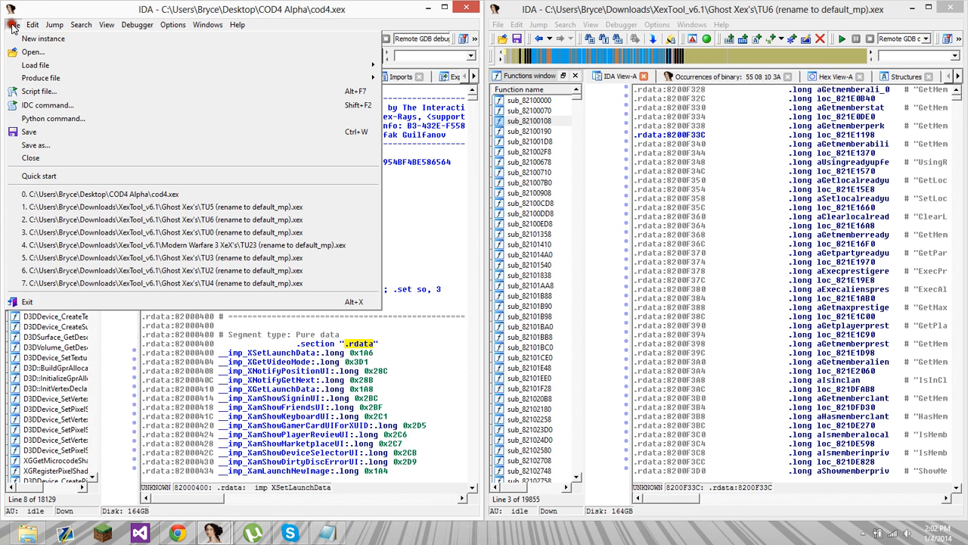
{"action": "mouse_move", "coordinate": [33, 52]}
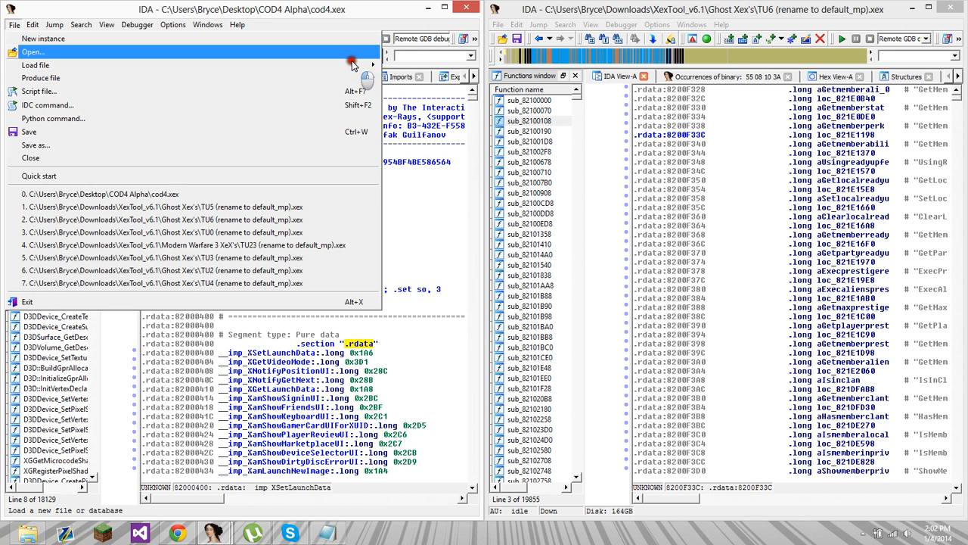
{"action": "left_click", "coordinate": [33, 51]}
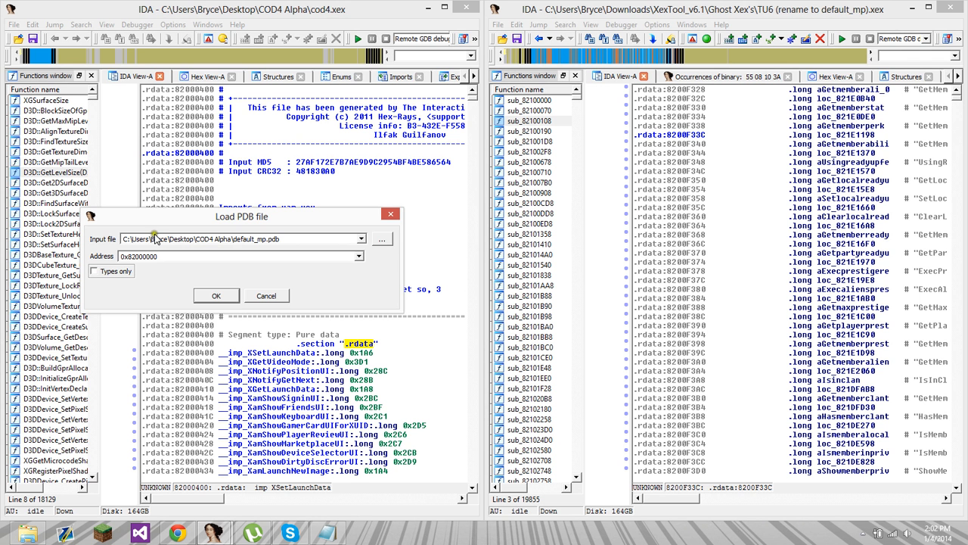
{"action": "left_click", "coordinate": [216, 295]}
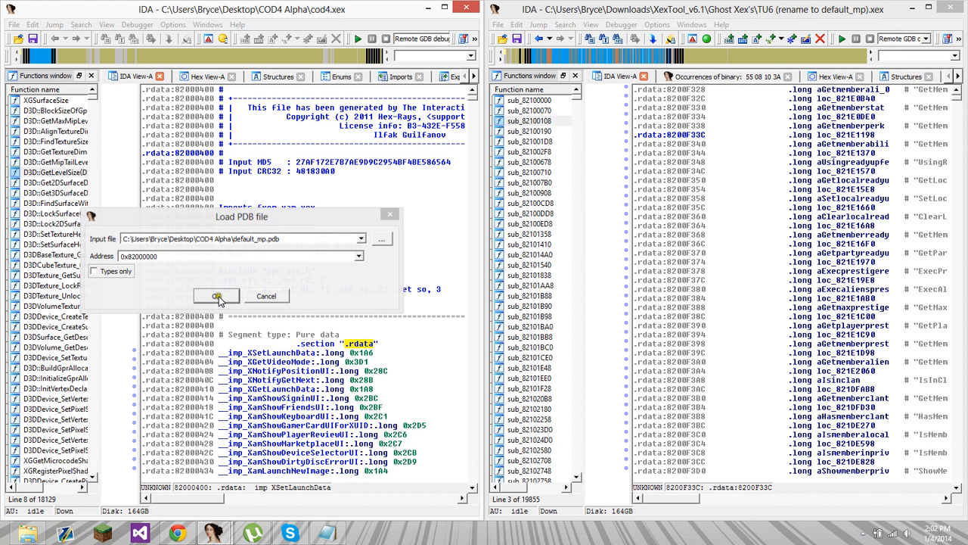
{"action": "left_click", "coordinate": [216, 295]}
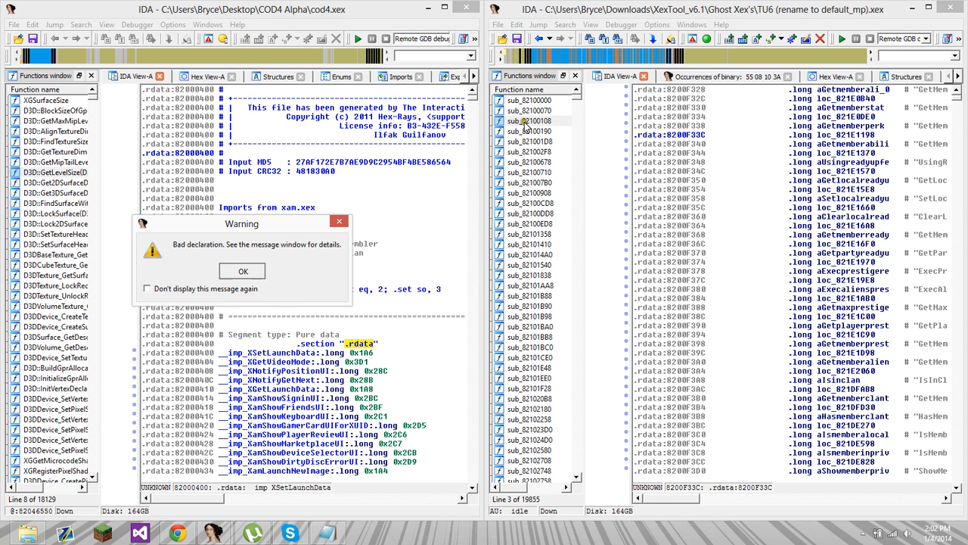
- Dismiss the Bad declaration warning and browse the refreshed Functions list to Svcmd_AddIP_f
{"action": "left_click", "coordinate": [242, 271]}
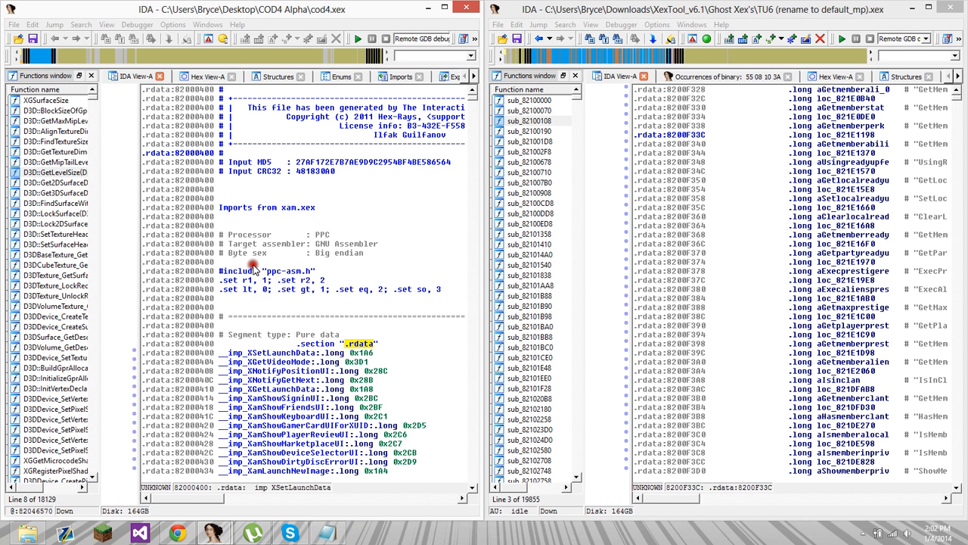
{"action": "left_click", "coordinate": [529, 121]}
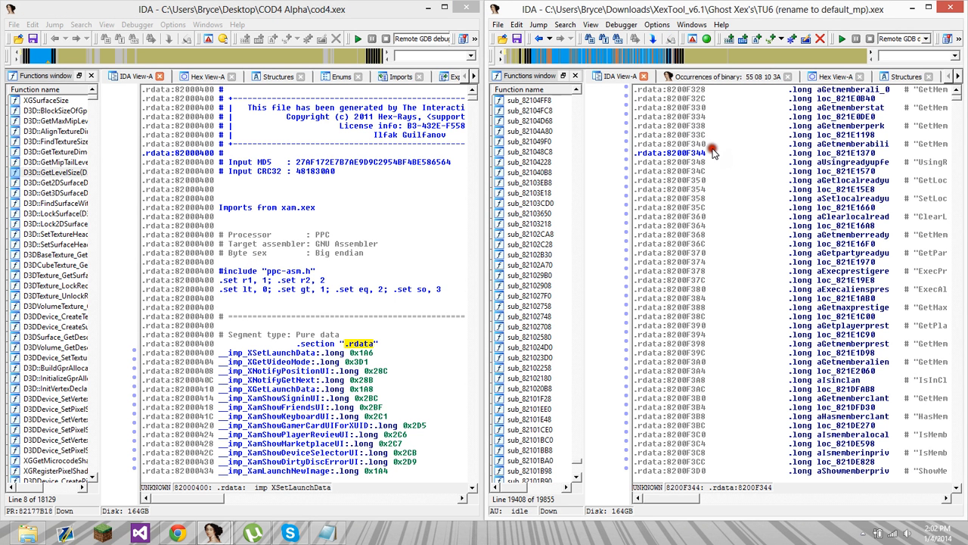
{"action": "scroll", "scroll_direction": "down", "scroll_amount": 3}
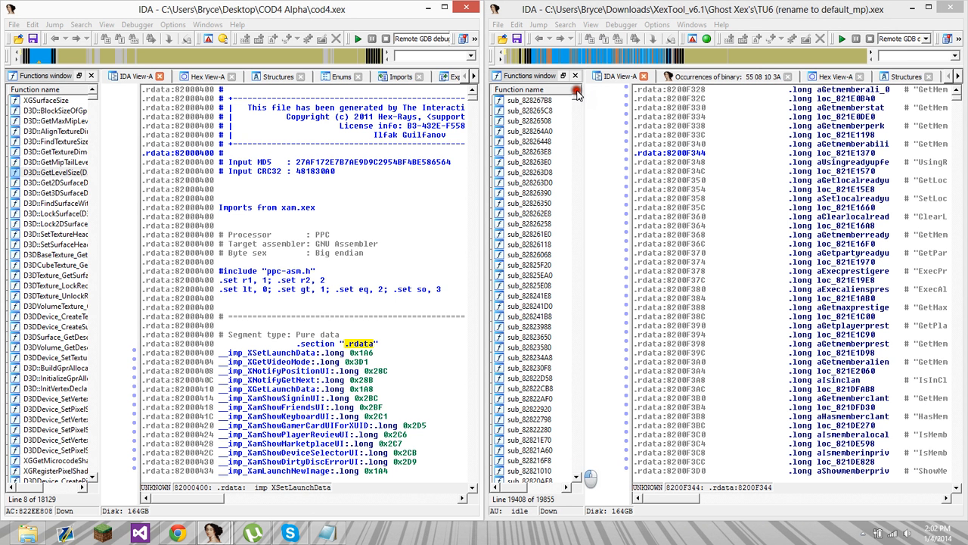
{"action": "left_click", "coordinate": [54, 130]}
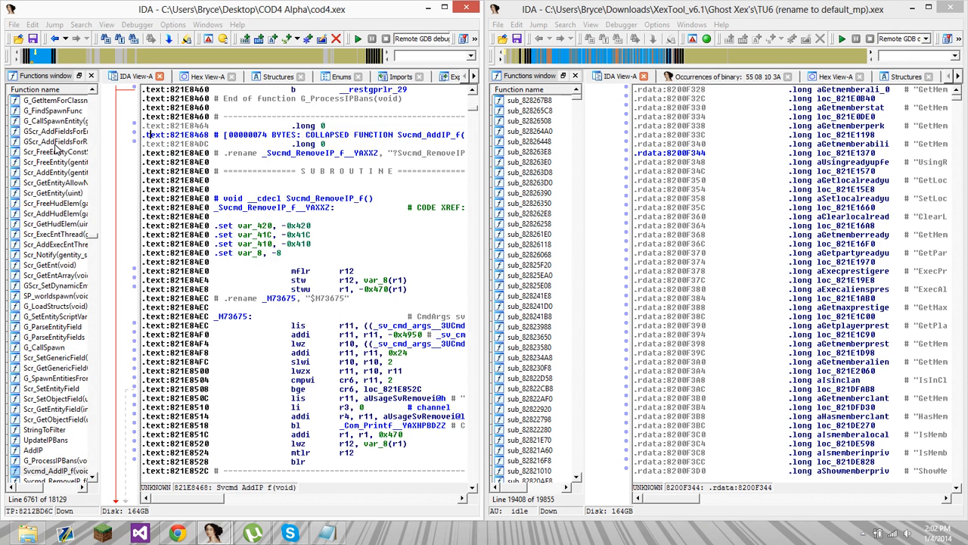
- Jump to SV_GameSendServerCommand in the COD4 disassembly after cancelling the G address prompt
{"action": "key", "text": "g"}
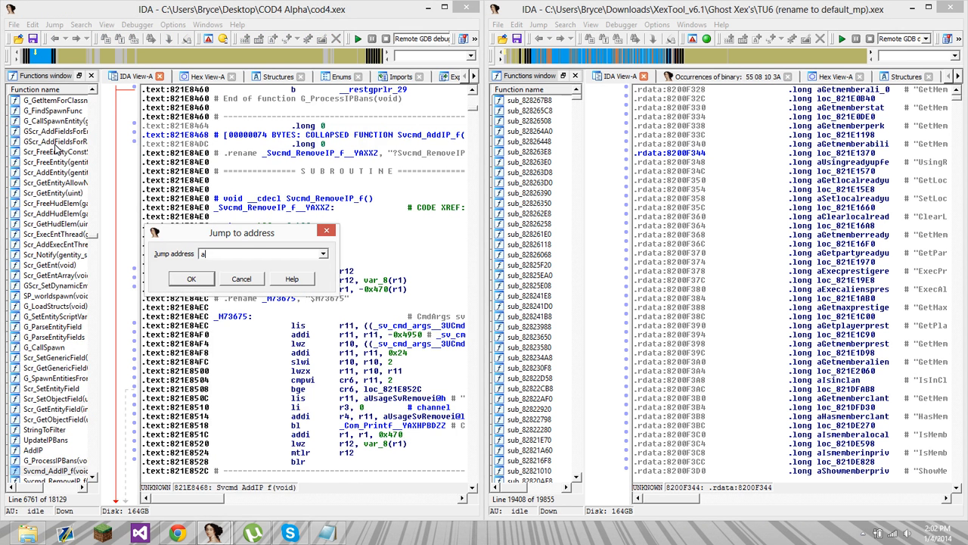
{"action": "left_click", "coordinate": [190, 278]}
{"action": "type", "text": "sv_gamesend"}
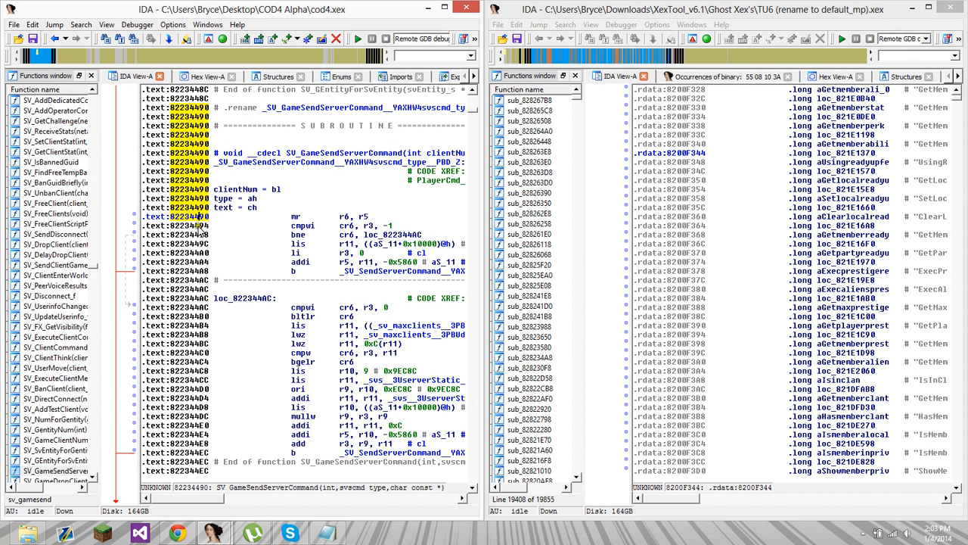
{"action": "left_click", "coordinate": [204, 75]}
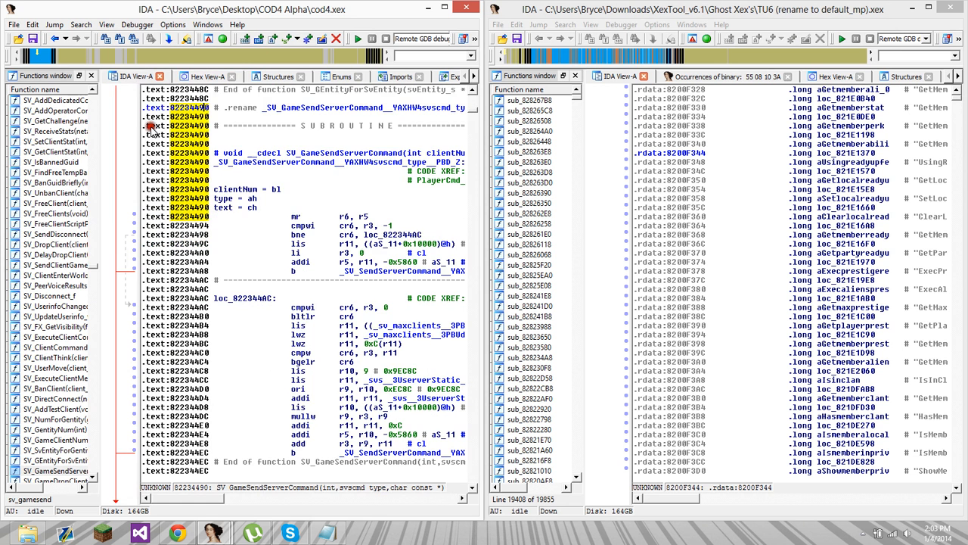
- Navigate the Ghosts TU6 database to sub_824BDC30 beside SV_GameSendServerCommand for comparison
{"action": "left_click", "coordinate": [209, 75]}
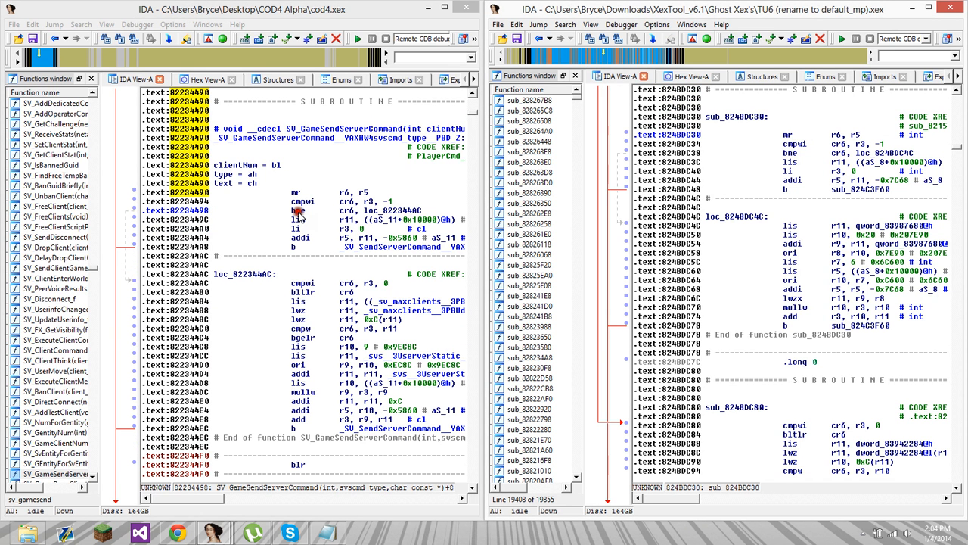
{"action": "mouse_move", "coordinate": [817, 184]}
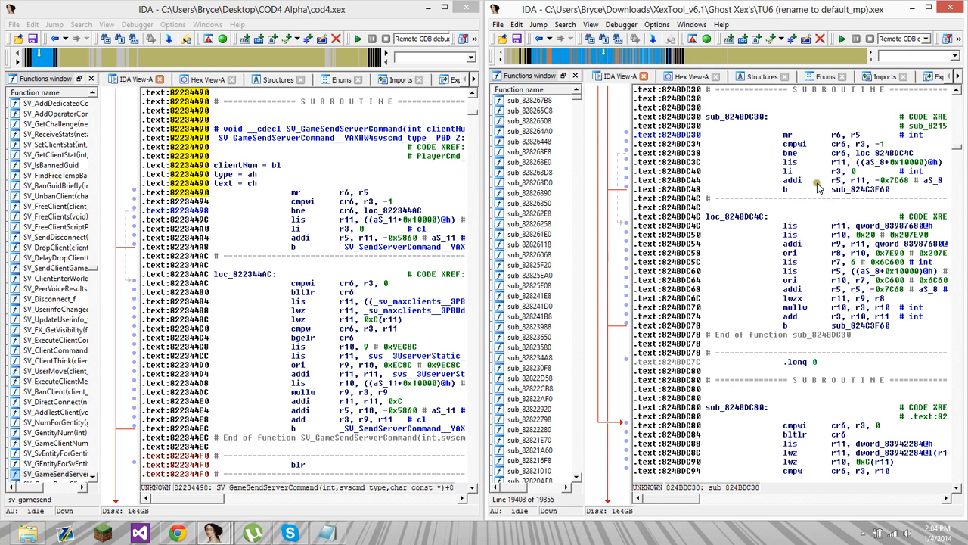
{"action": "mouse_move", "coordinate": [863, 170]}
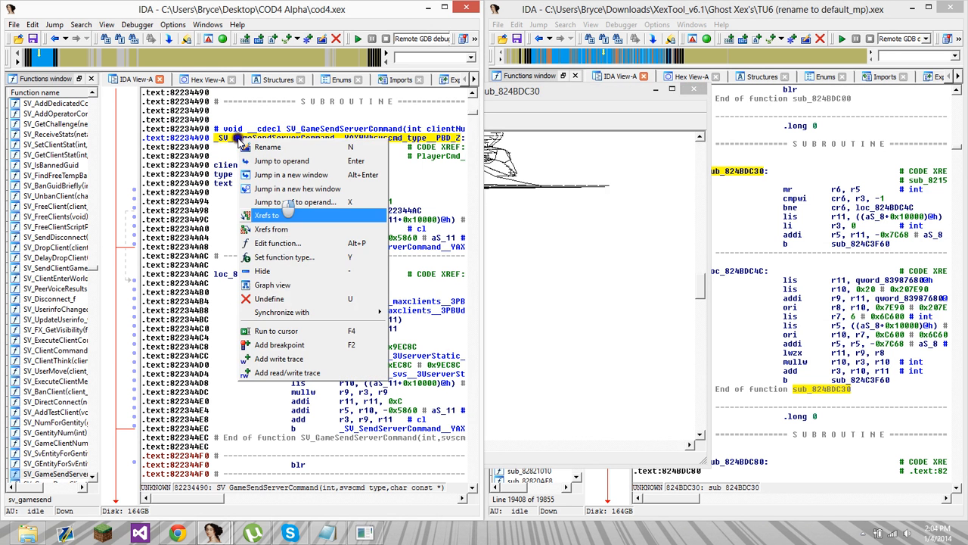
{"action": "left_click", "coordinate": [266, 215]}
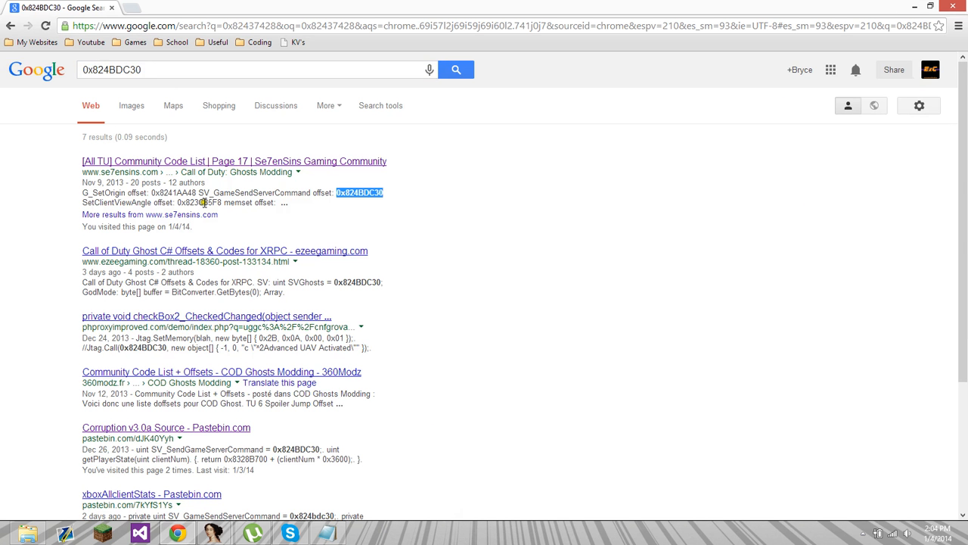
{"action": "mouse_move", "coordinate": [306, 187]}
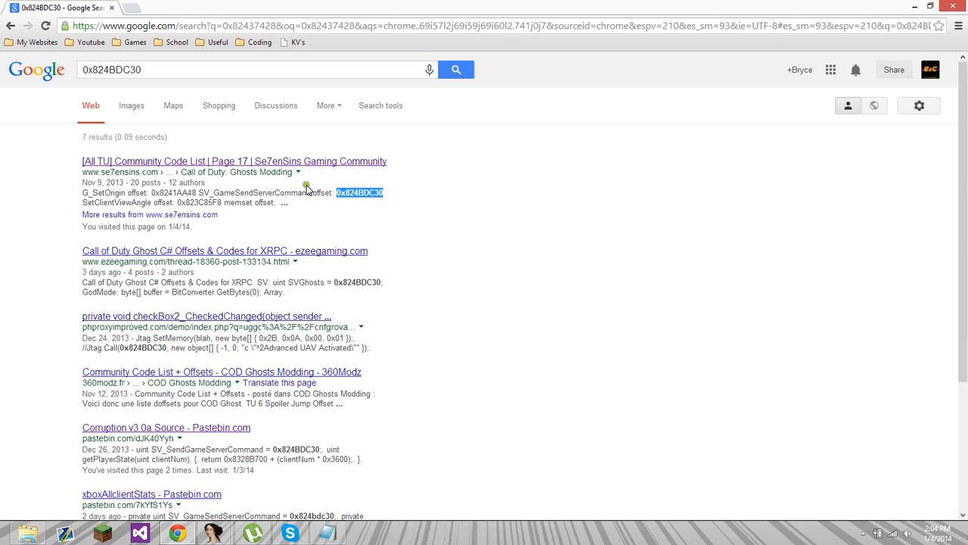
{"action": "mouse_move", "coordinate": [342, 242]}
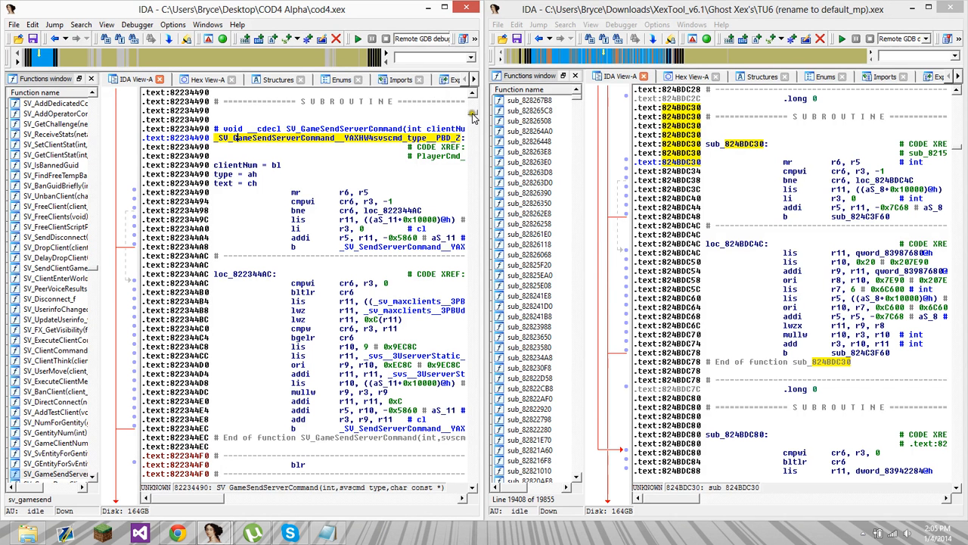
{"action": "mouse_move", "coordinate": [590, 107]}
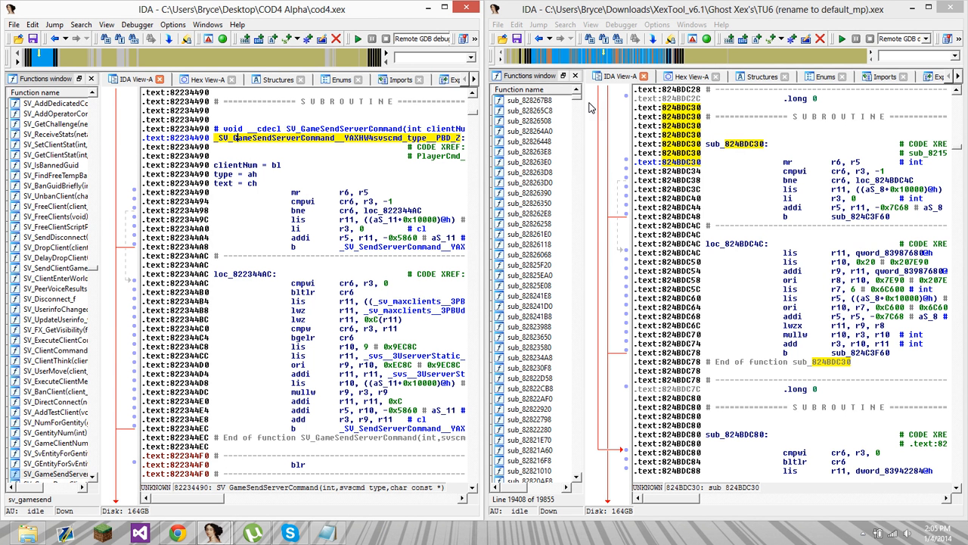
{"action": "mouse_move", "coordinate": [413, 115]}
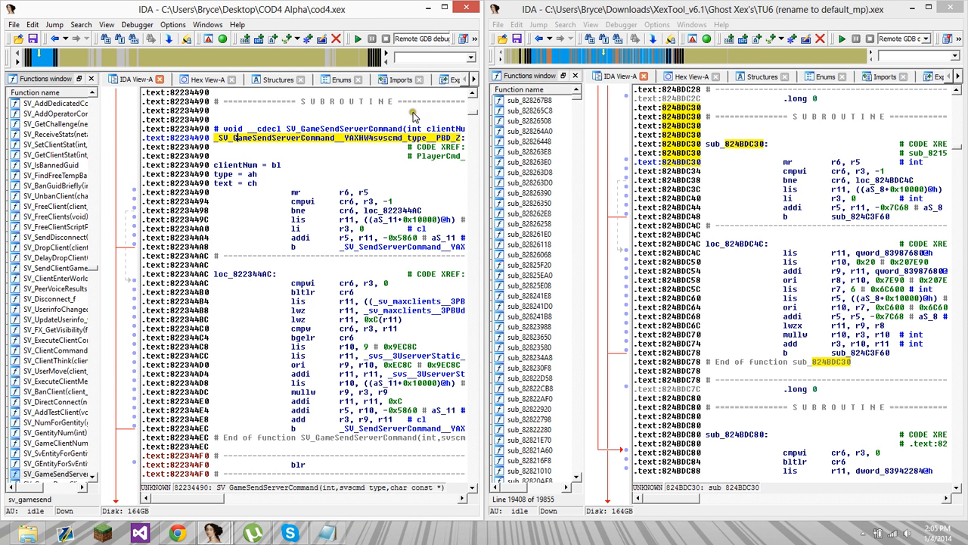